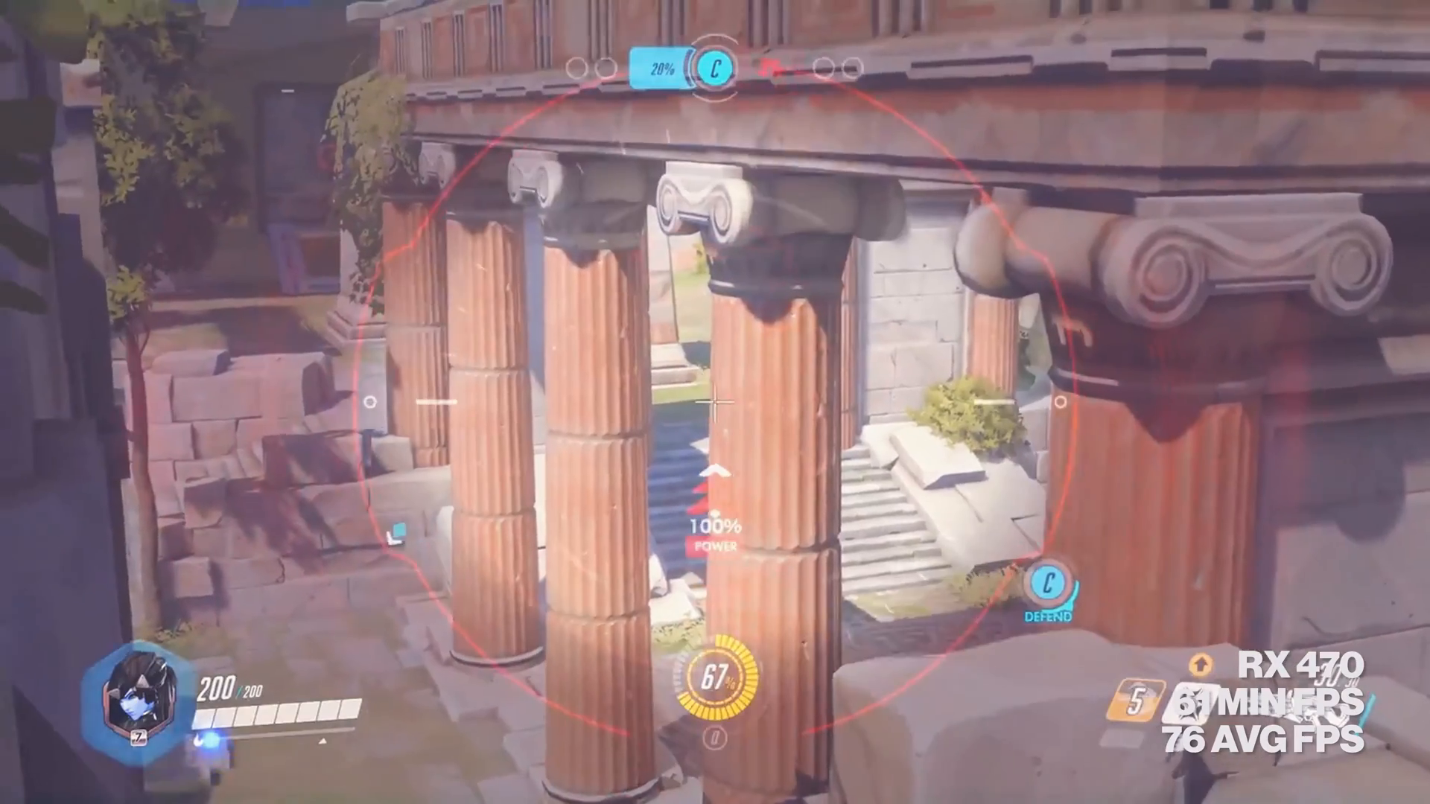
mouse_move(715, 410)
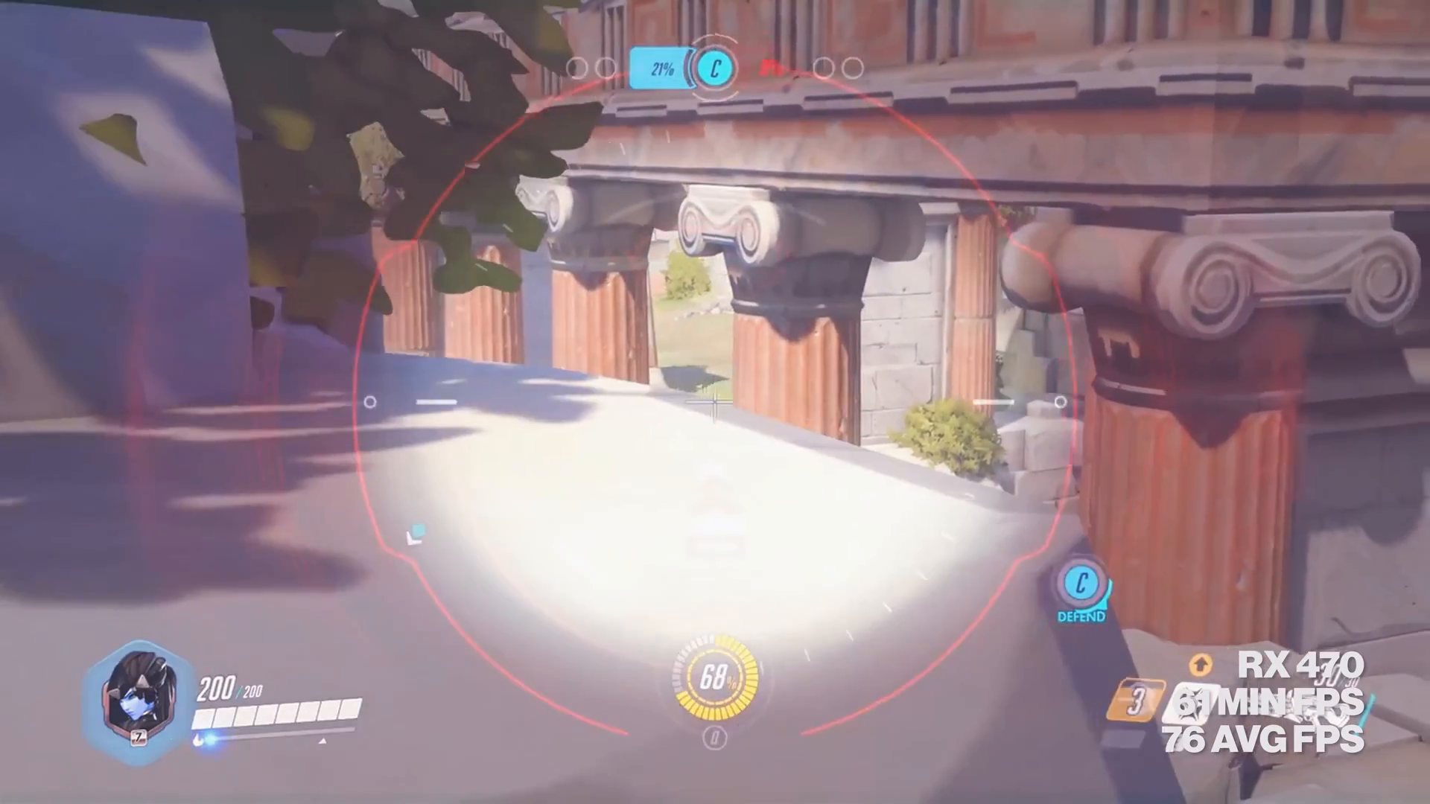